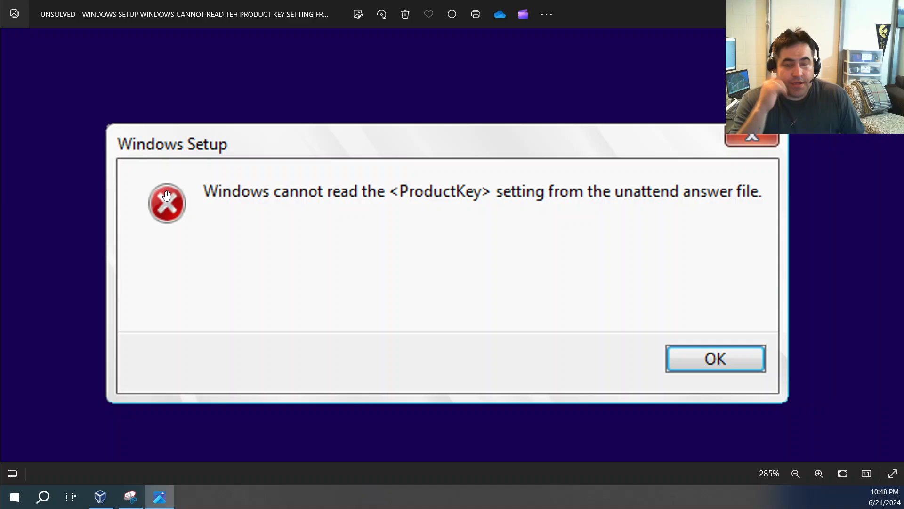
mouse_move(87, 156)
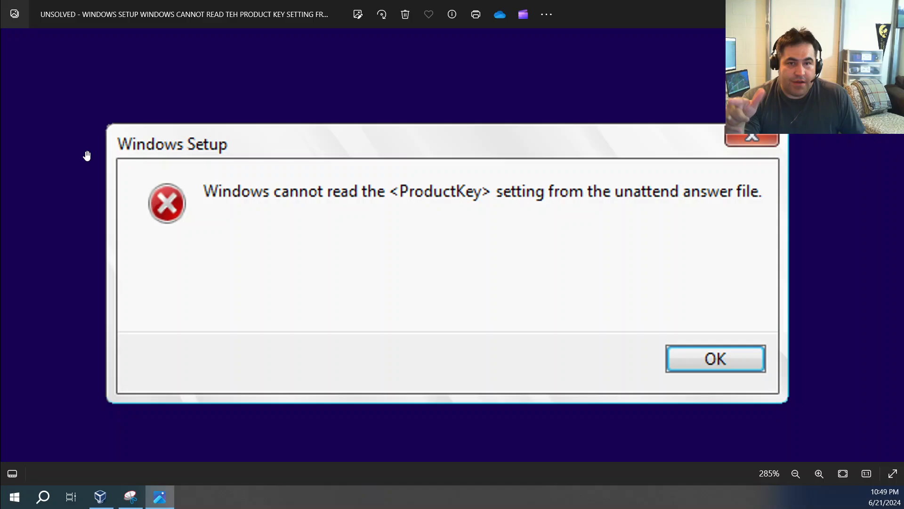
mouse_move(198, 38)
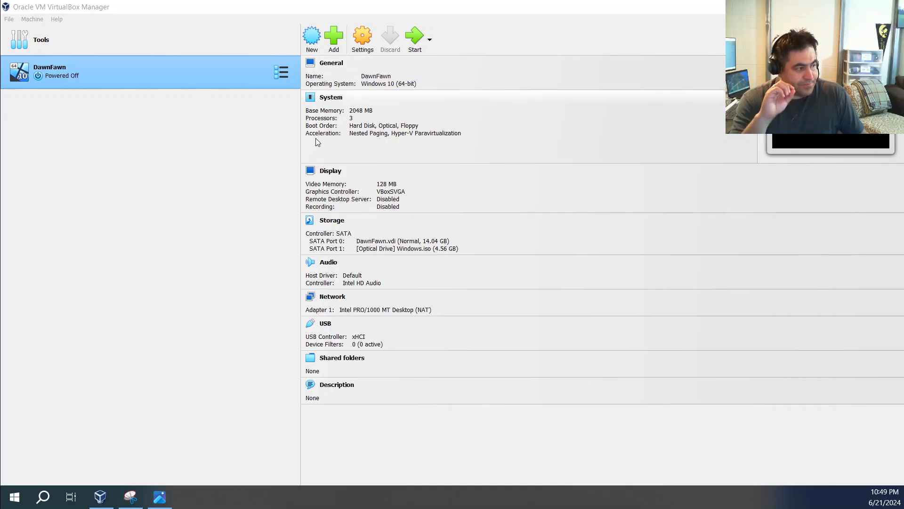
mouse_move(352, 155)
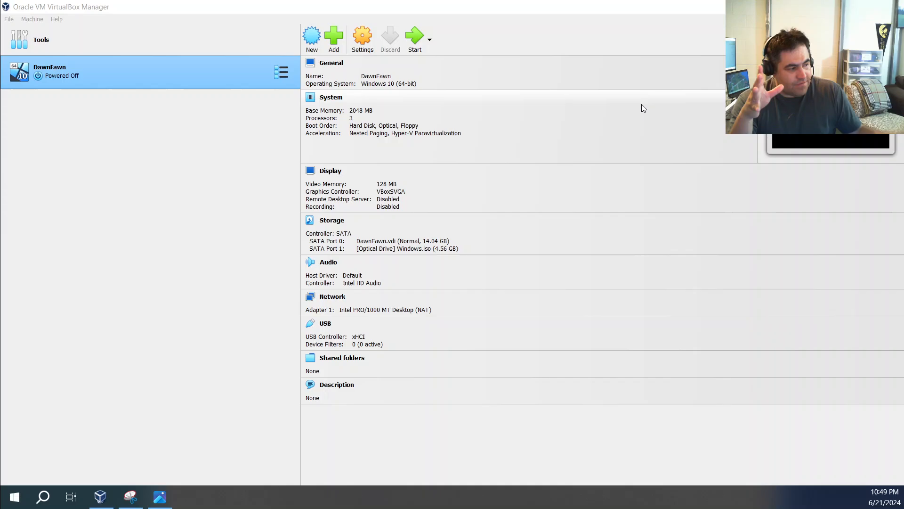
mouse_move(684, 101)
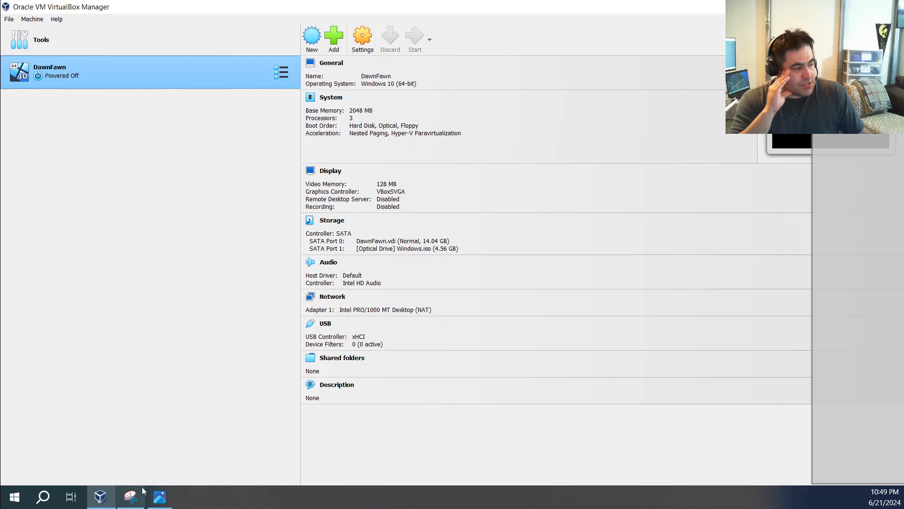
mouse_move(362, 37)
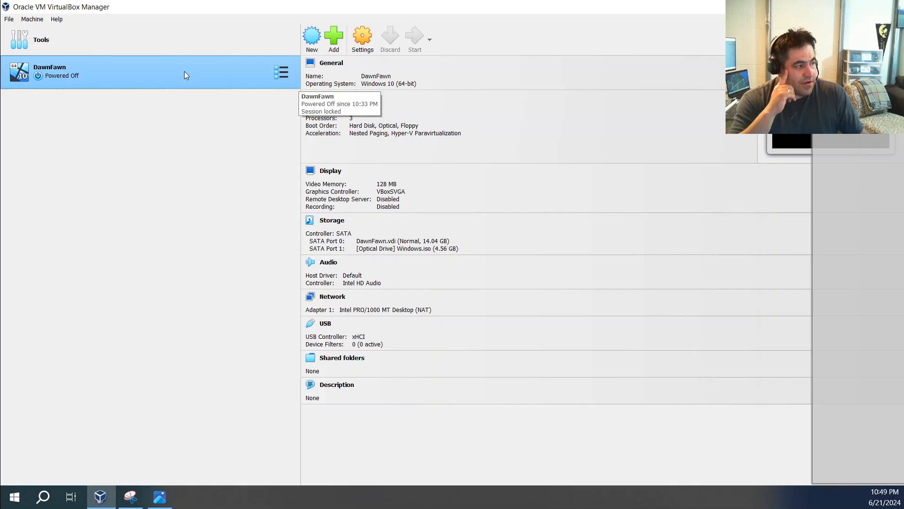
- Start the DawnFawn virtual machine from VirtualBox Manager
click(414, 38)
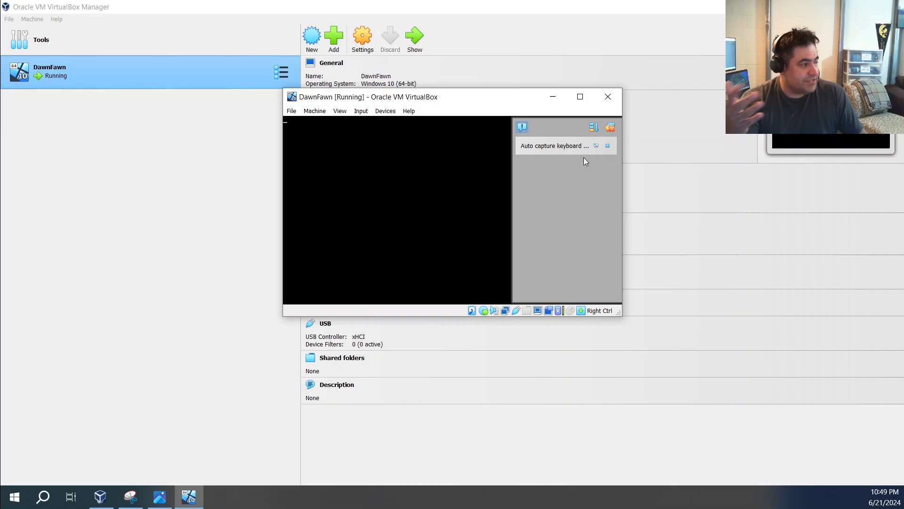
- Maximise the DawnFawn window, reach the Windows boot logo, and bring up the close-machine prompt
click(580, 96)
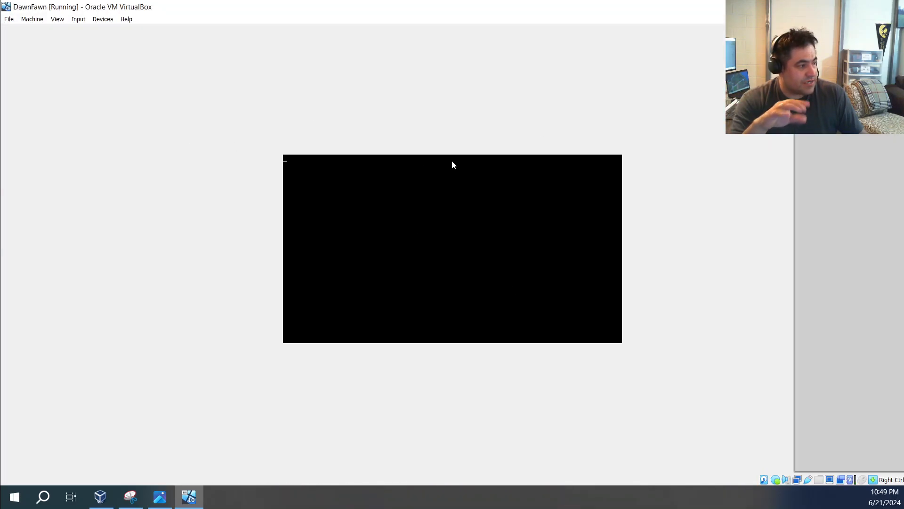
mouse_move(487, 267)
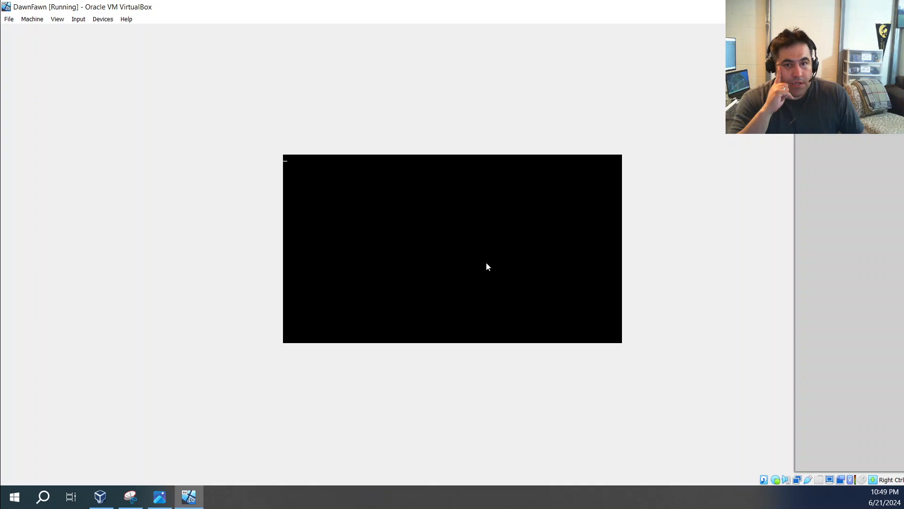
mouse_move(524, 293)
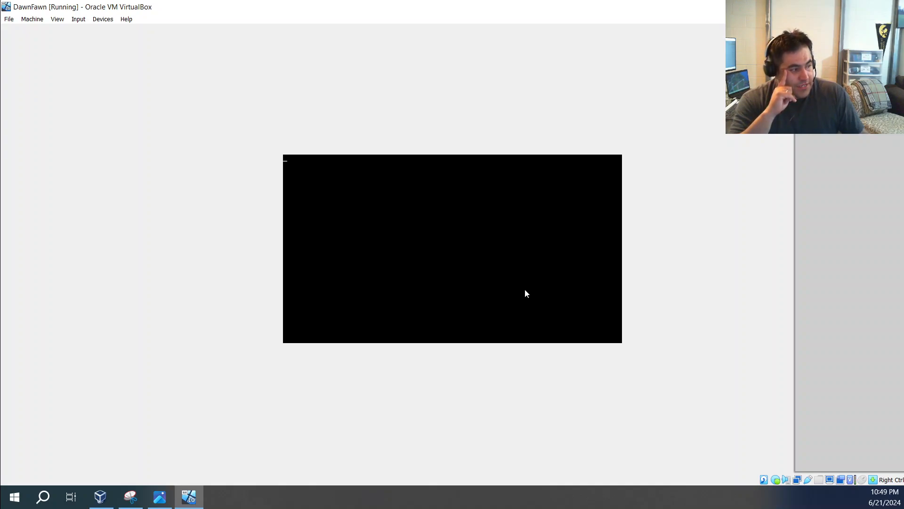
click(9, 19)
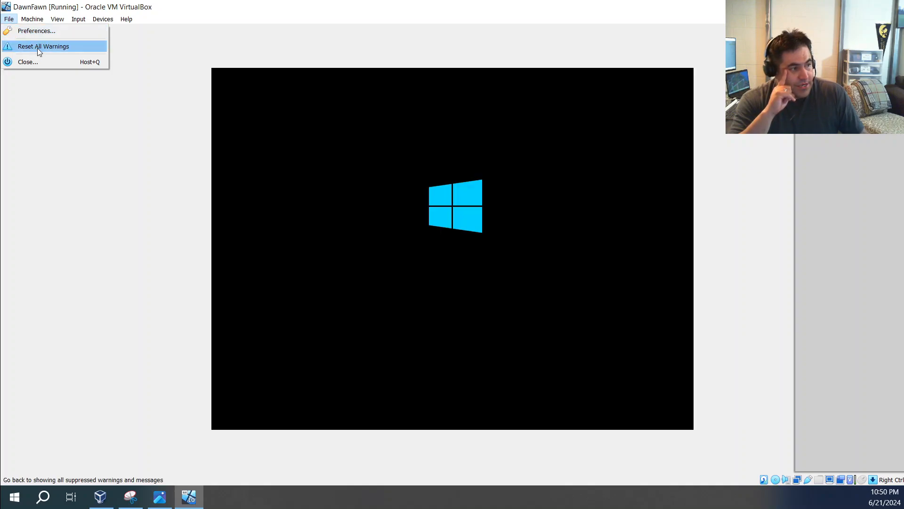
mouse_move(512, 225)
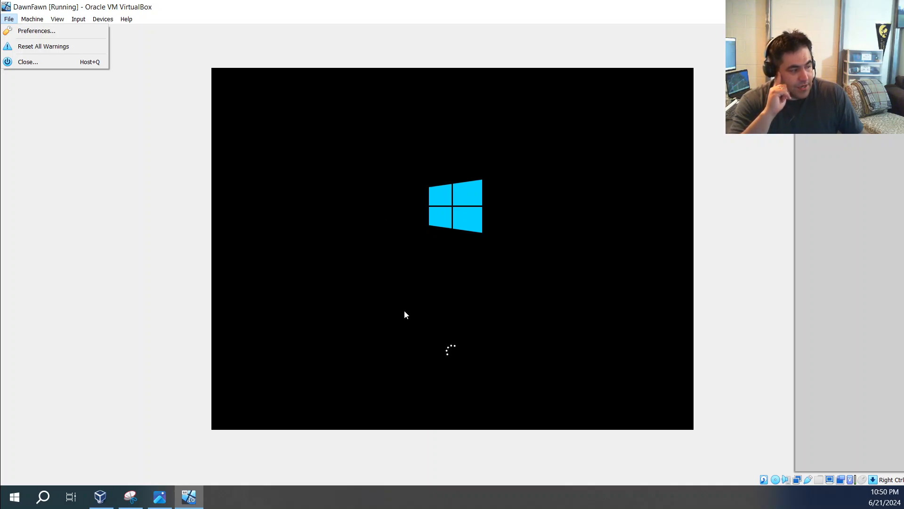
mouse_move(461, 393)
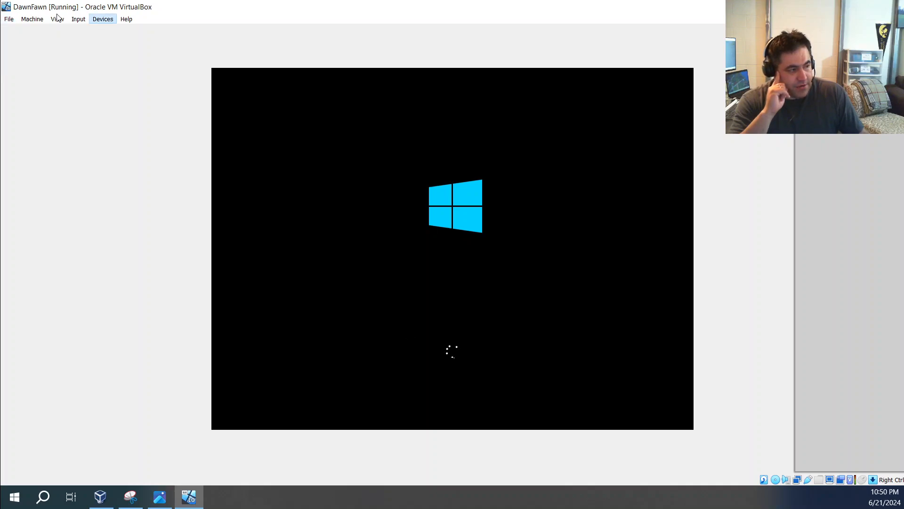
click(8, 18)
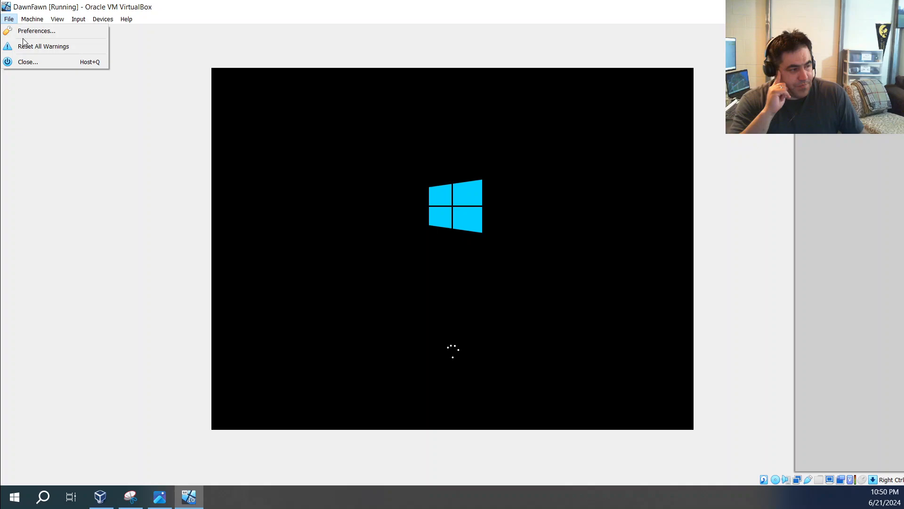
mouse_move(27, 61)
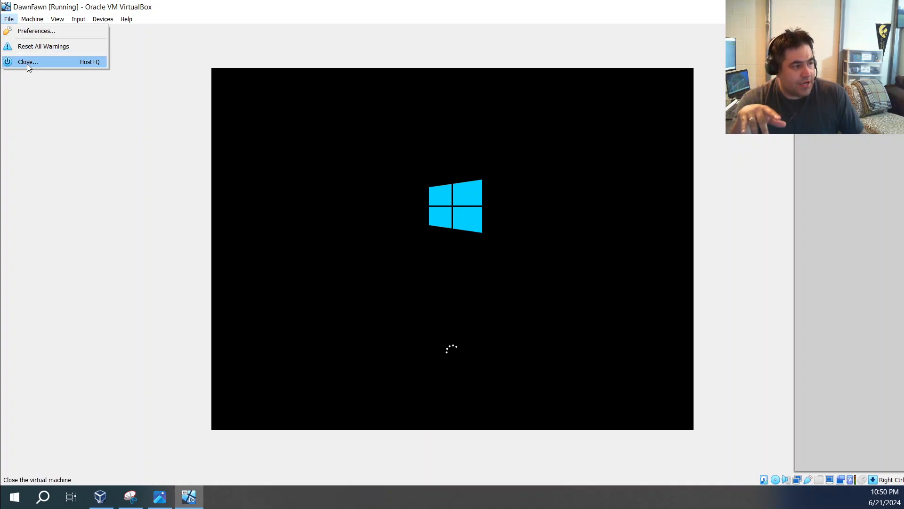
click(27, 62)
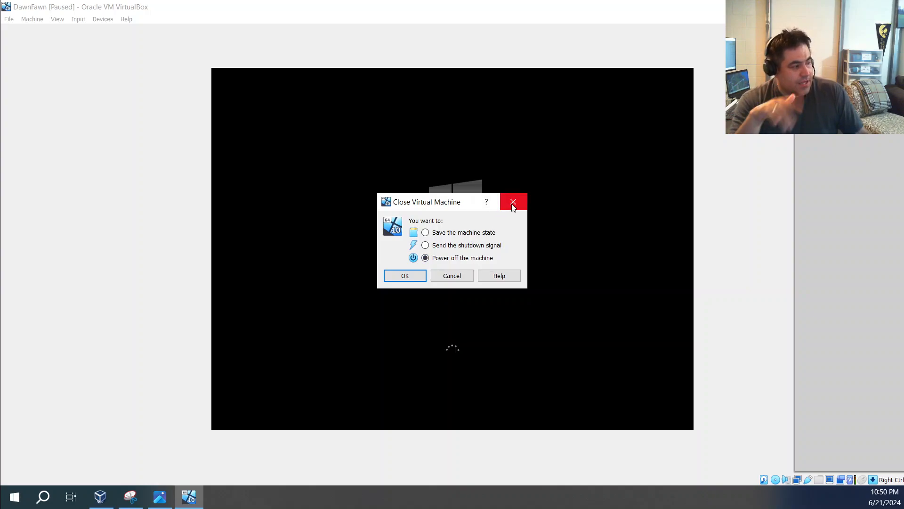
mouse_move(513, 205)
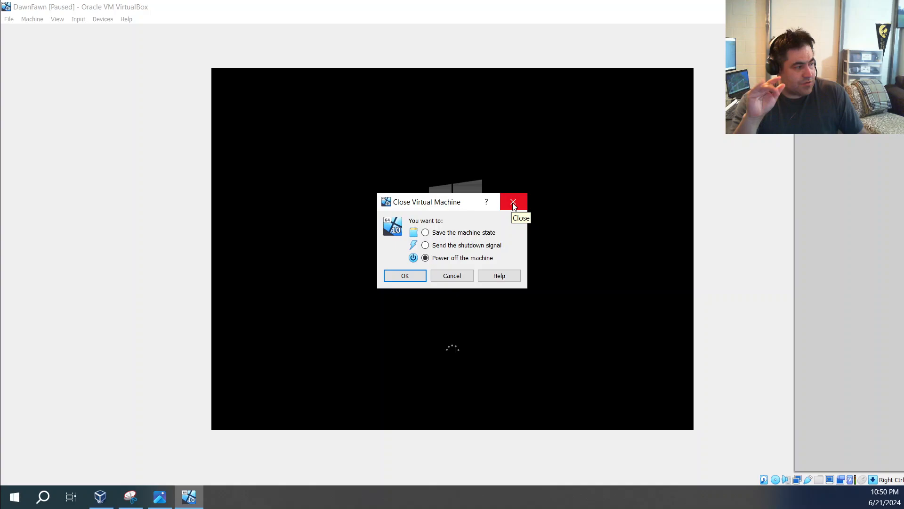
- Dismiss the Close Virtual Machine prompt so DawnFawn keeps running, and open its Settings
click(452, 275)
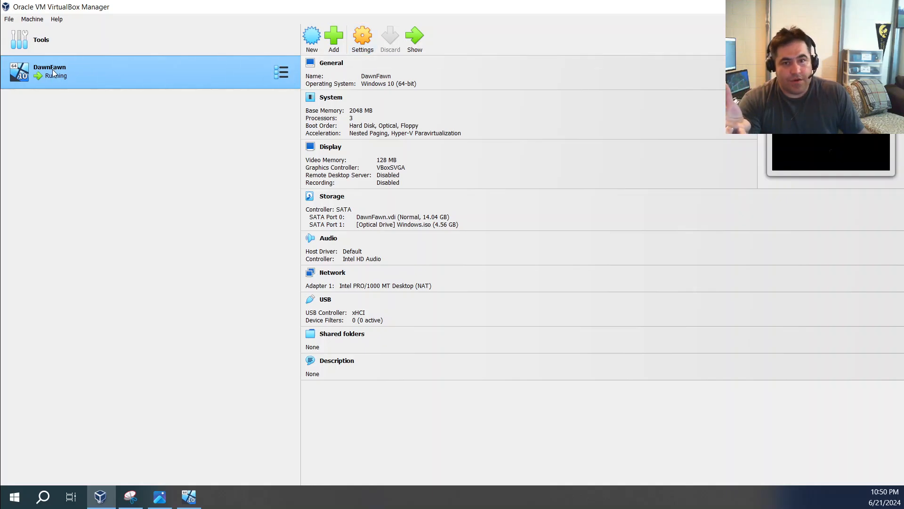
mouse_move(55, 75)
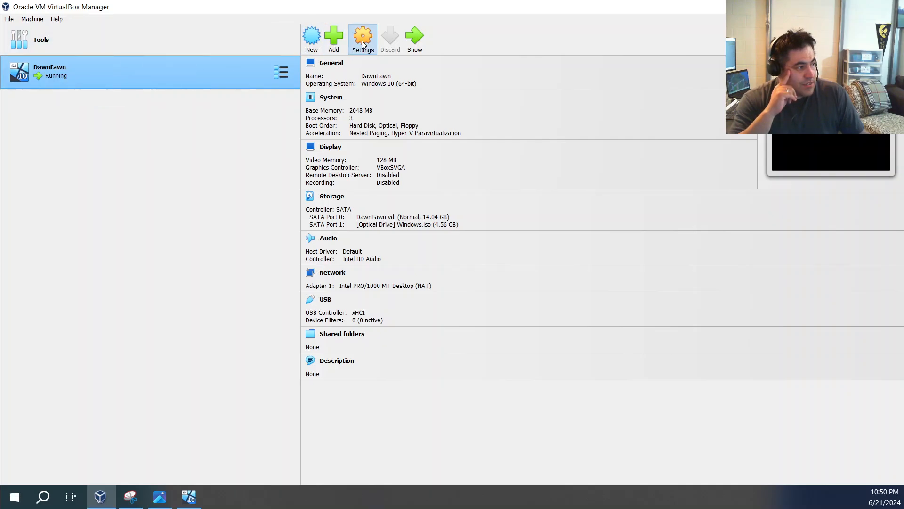
mouse_move(311, 143)
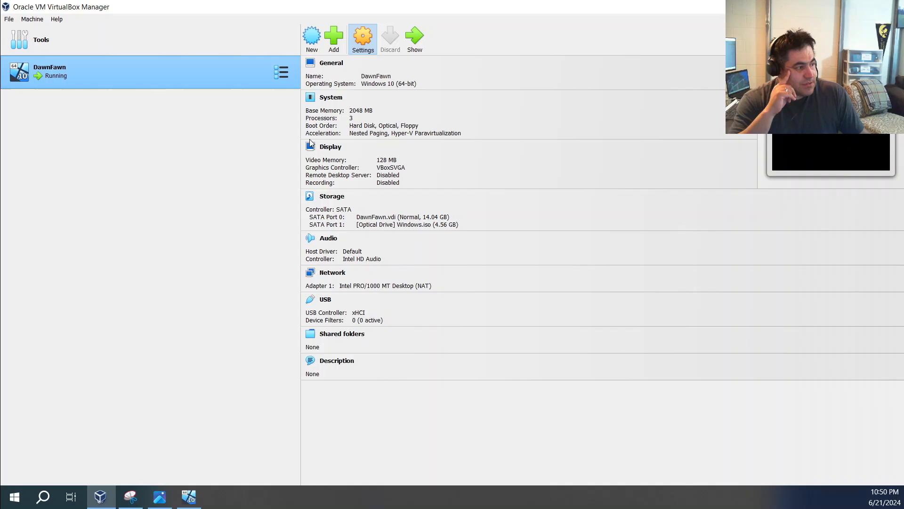
click(362, 36)
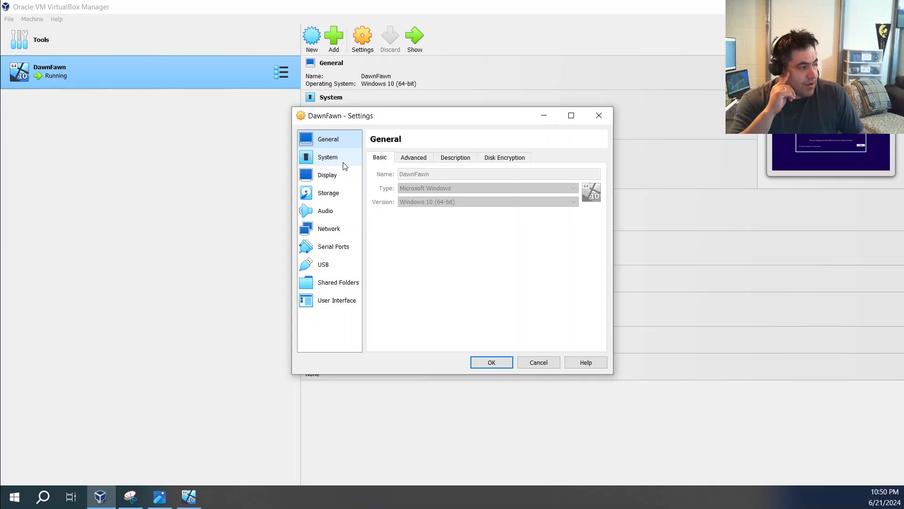
- Check the System boot order, then the Storage page listing DawnFawn.vdi and Windows.iso
click(327, 157)
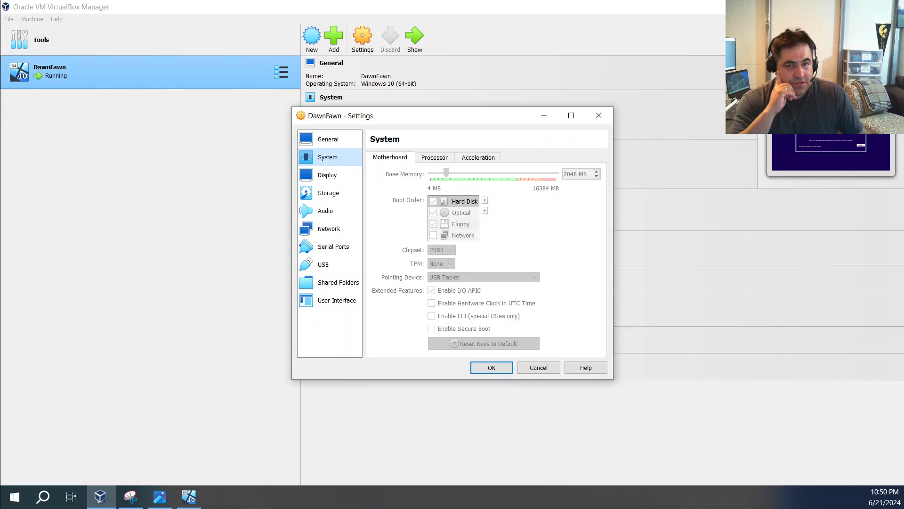
mouse_move(298, 164)
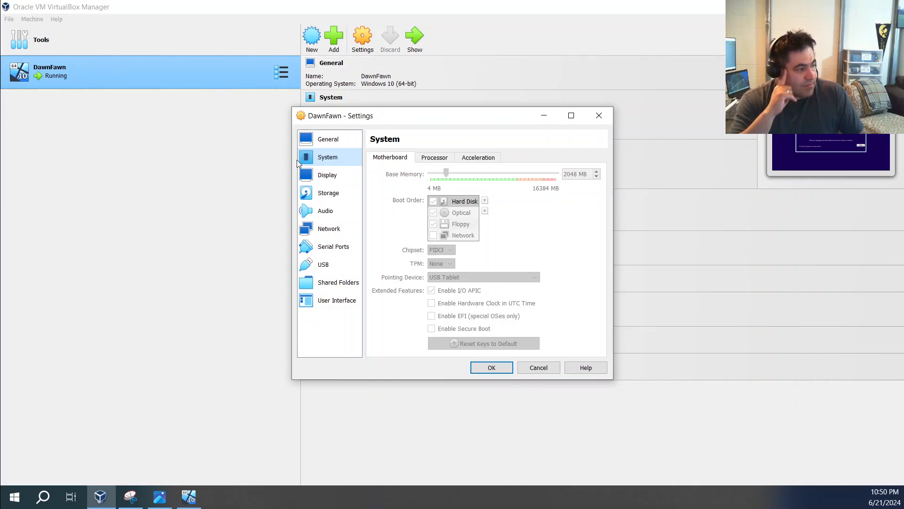
click(329, 193)
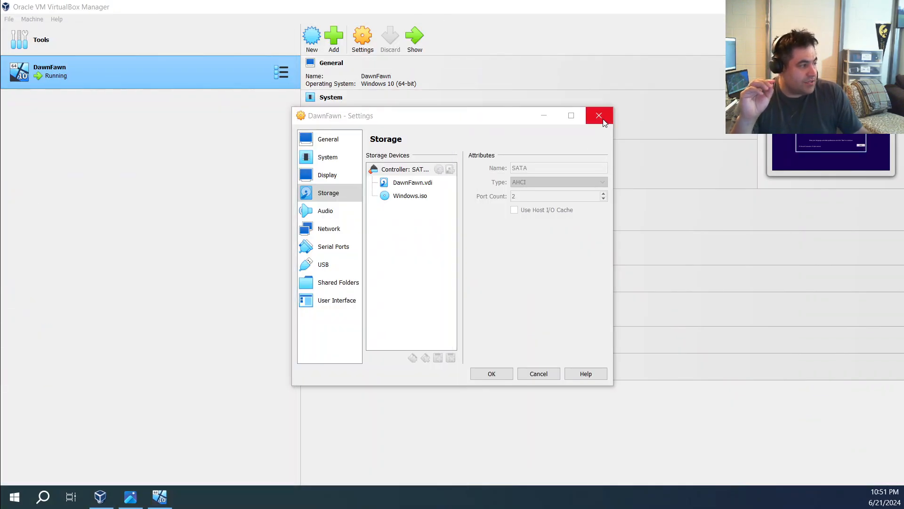
mouse_move(598, 116)
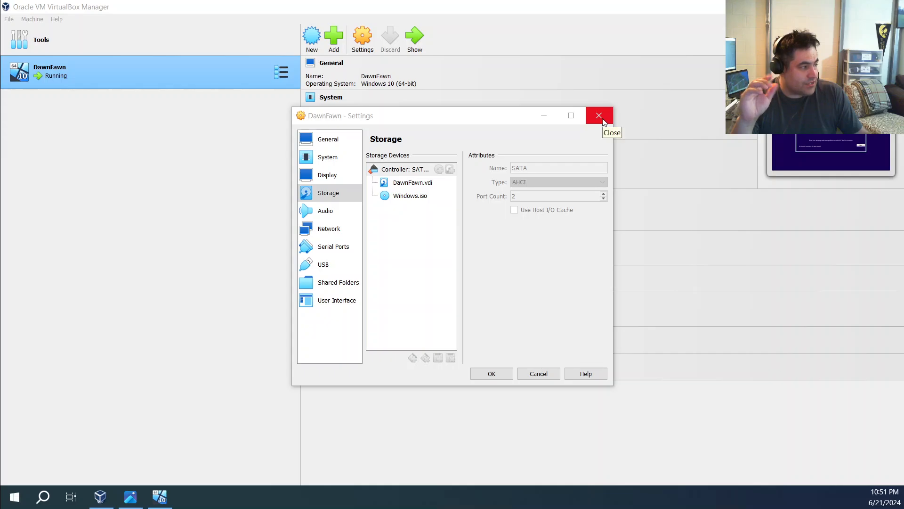
- Discard the Settings, return to DawnFawn, accept the default language, and start installing Windows
click(598, 115)
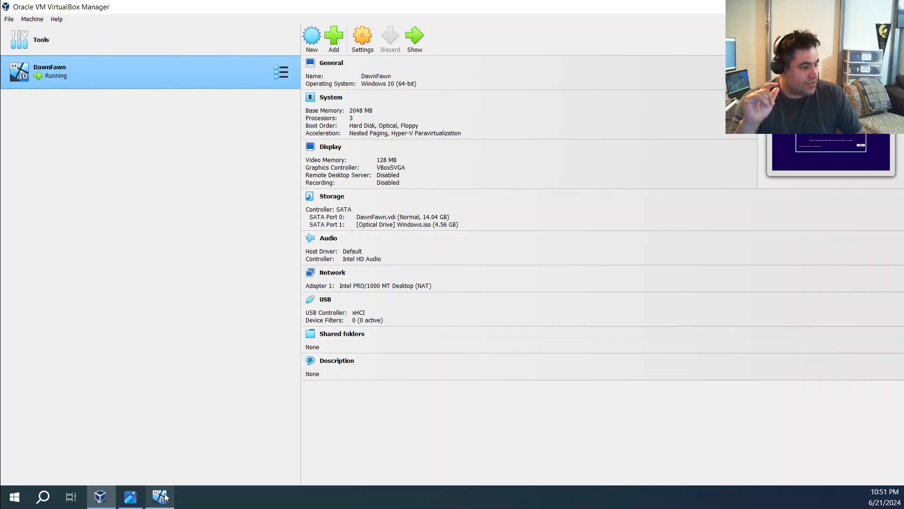
click(160, 496)
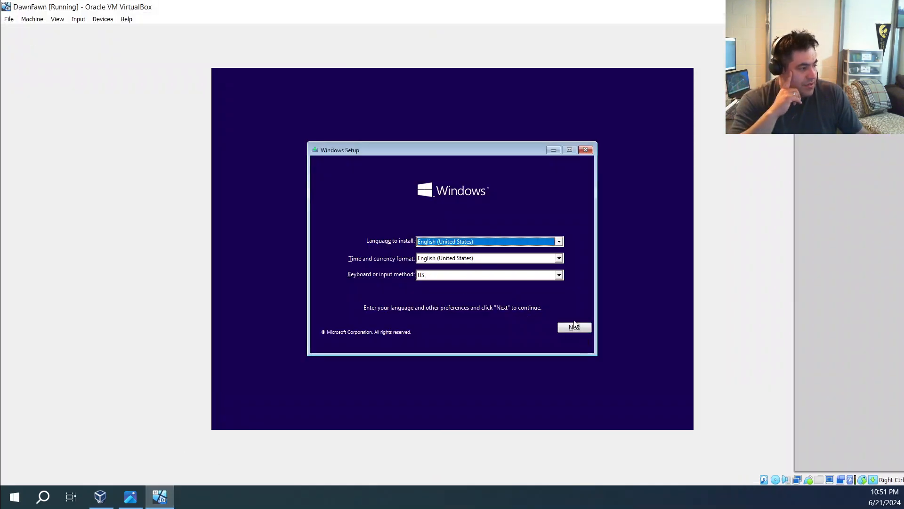
click(575, 327)
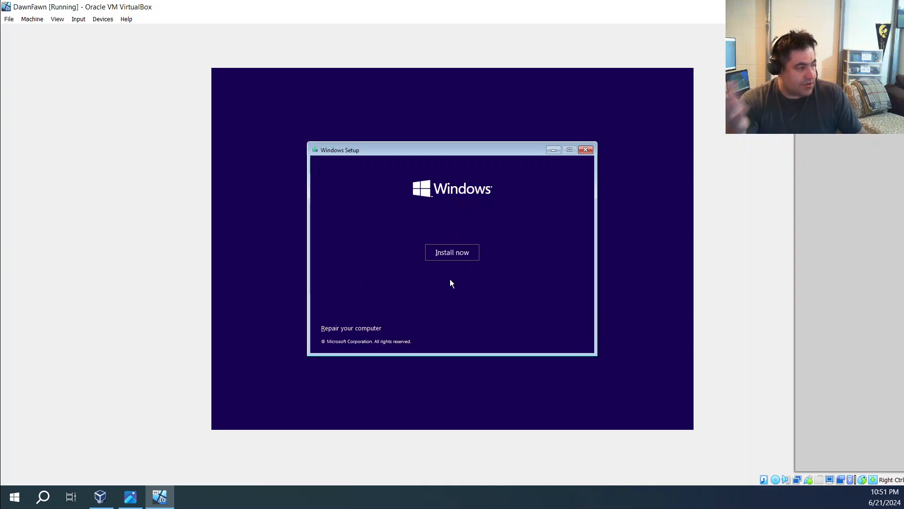
click(452, 252)
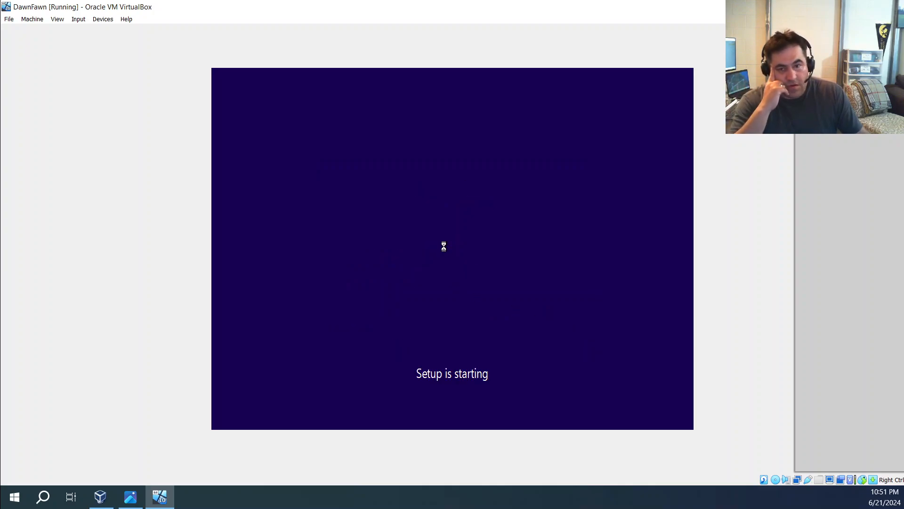
mouse_move(247, 260)
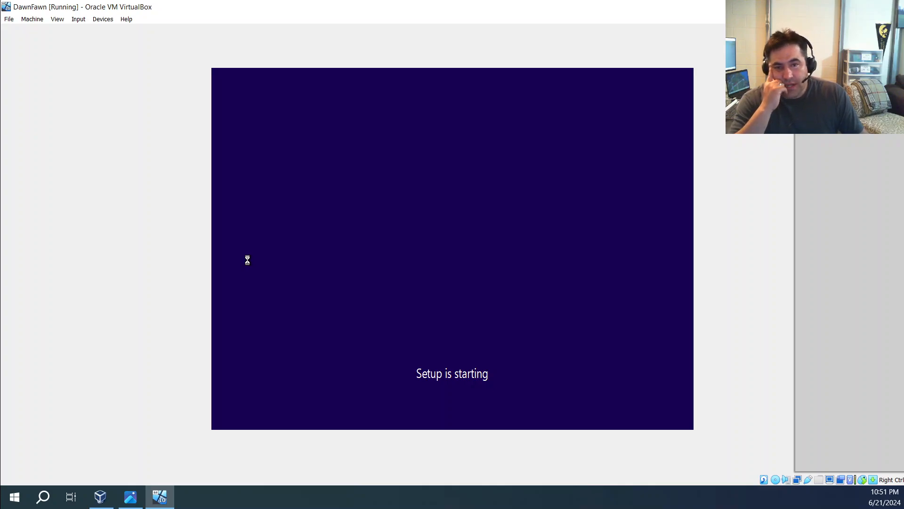